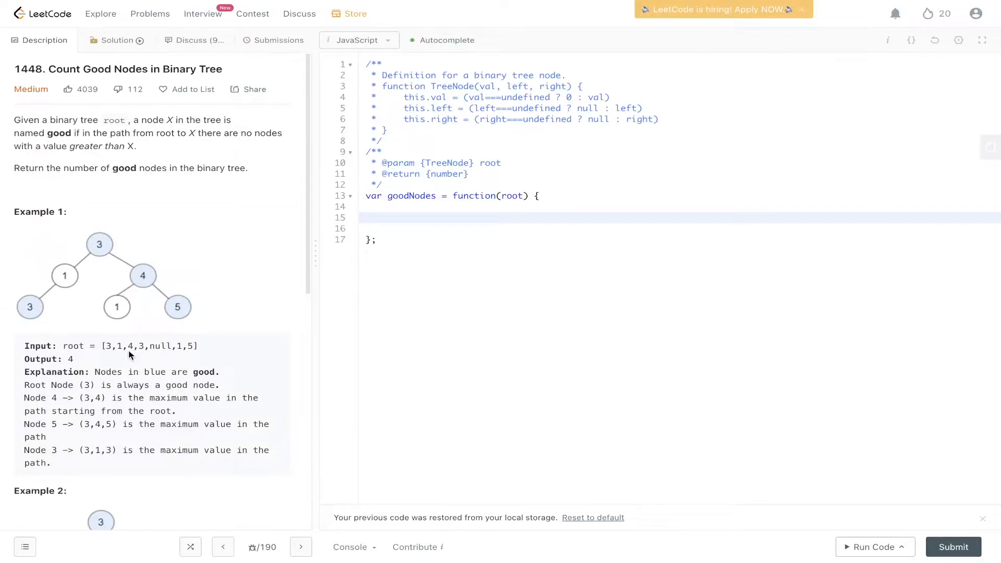
pyautogui.moveTo(99, 245)
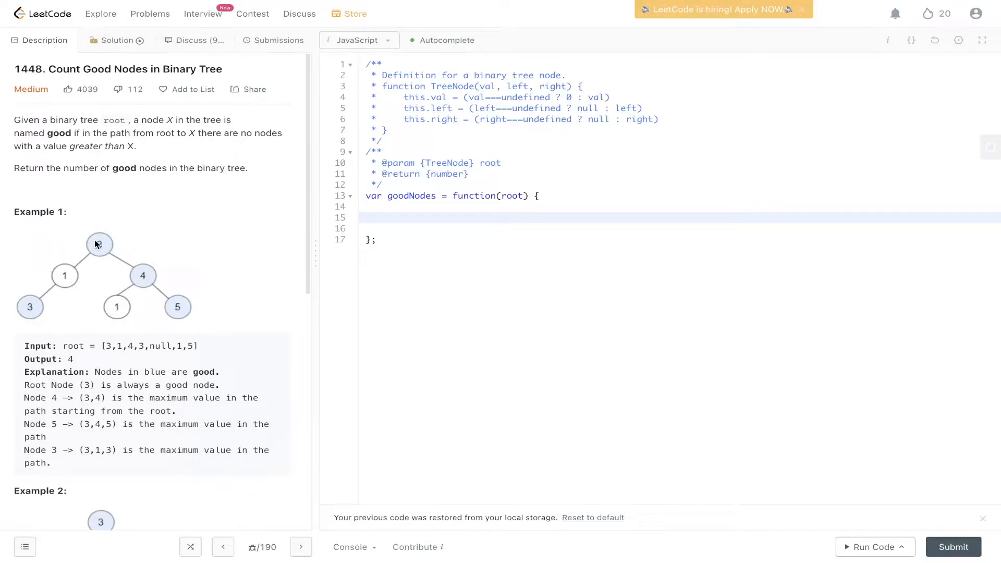
pyautogui.moveTo(99, 245)
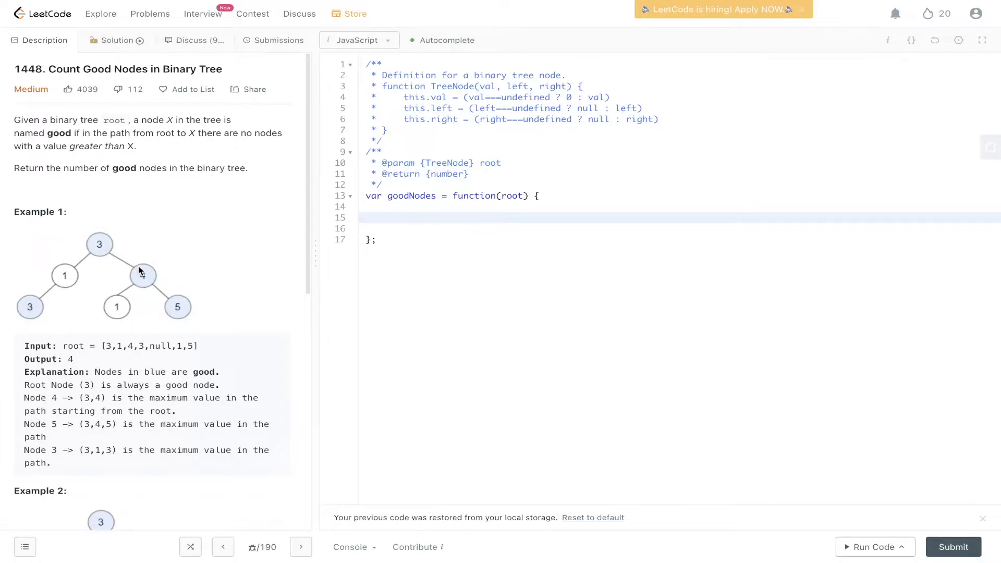
pyautogui.moveTo(95, 254)
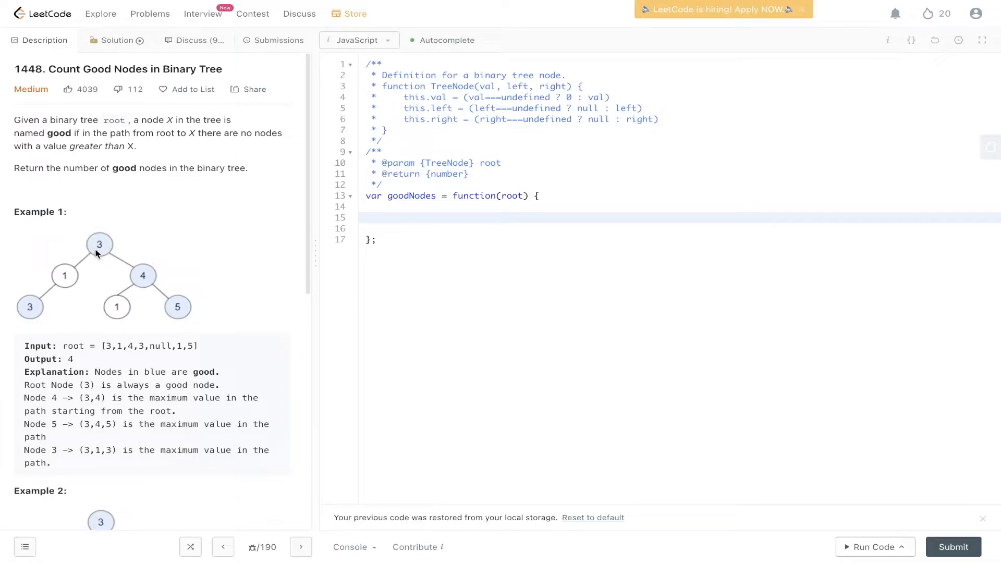
pyautogui.moveTo(82, 269)
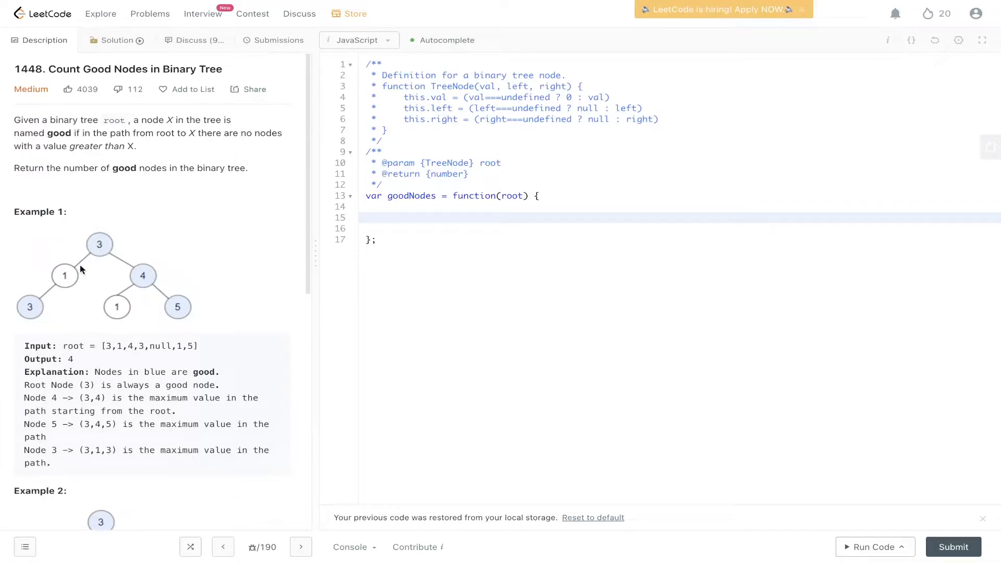
pyautogui.moveTo(115, 246)
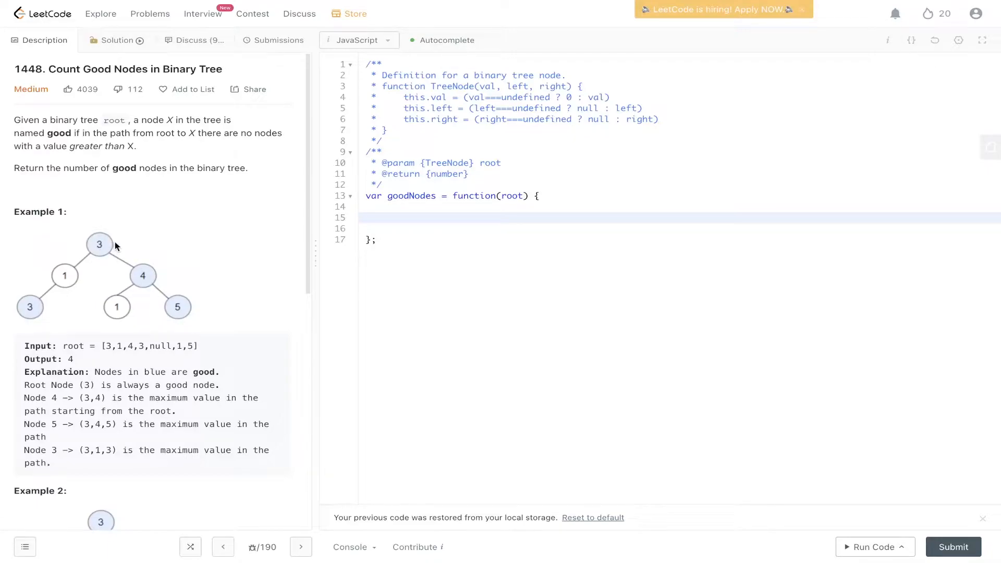
pyautogui.moveTo(55, 270)
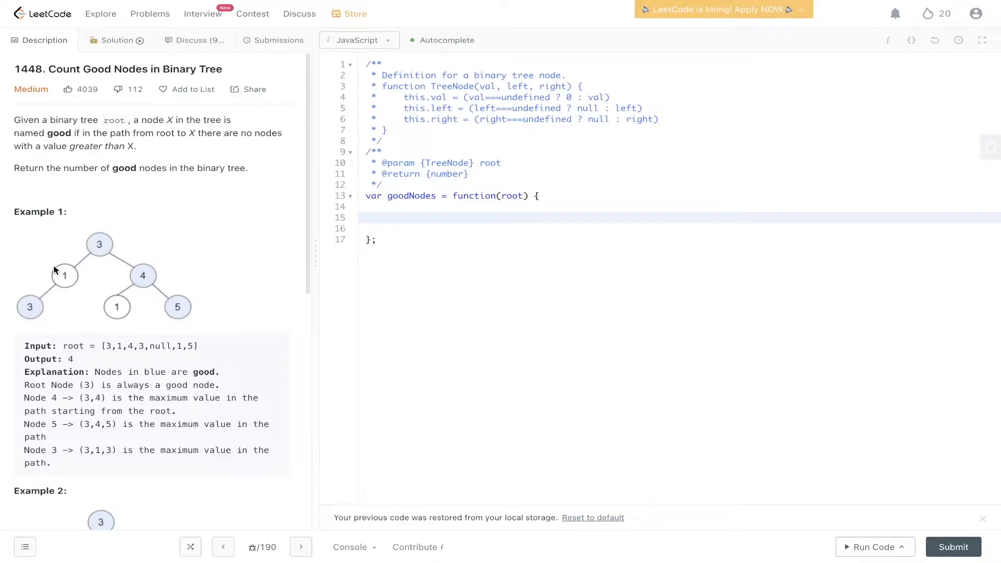
pyautogui.moveTo(64, 282)
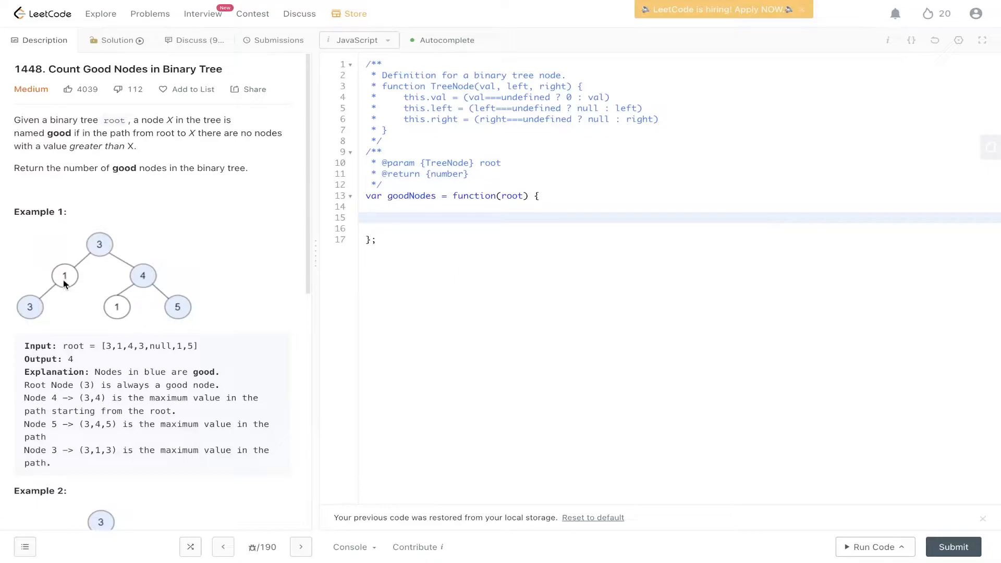
pyautogui.moveTo(36, 313)
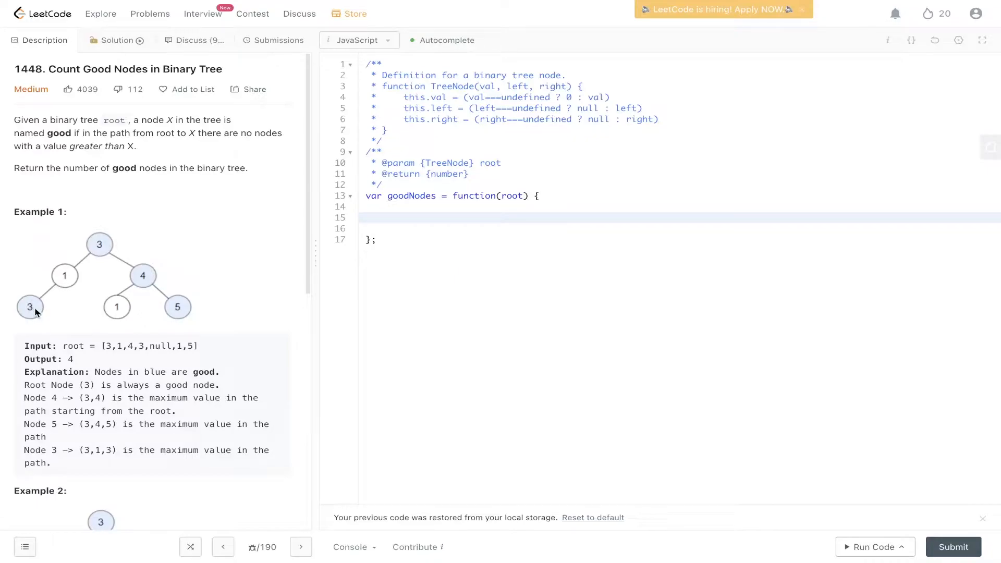
pyautogui.moveTo(54, 151)
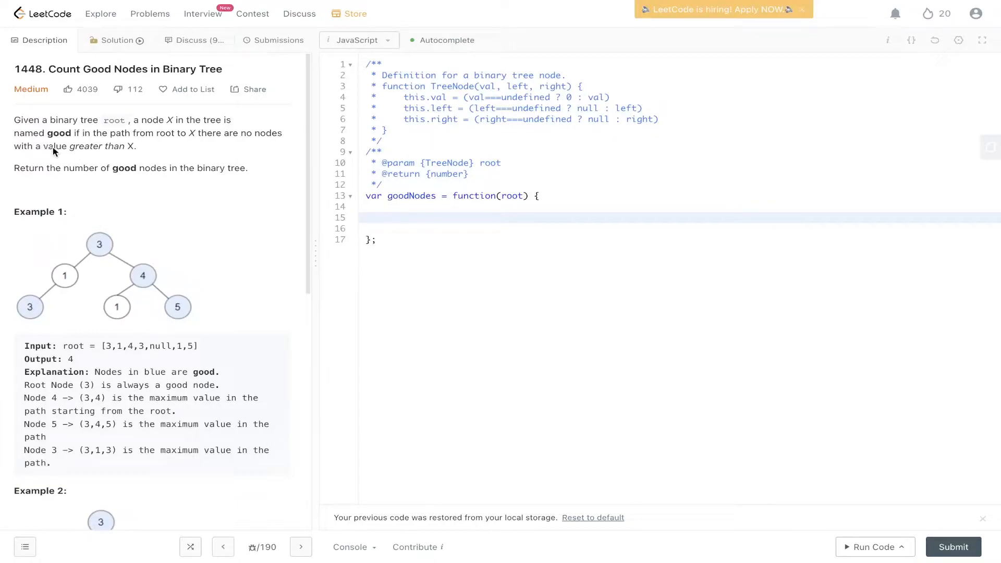
pyautogui.moveTo(40, 317)
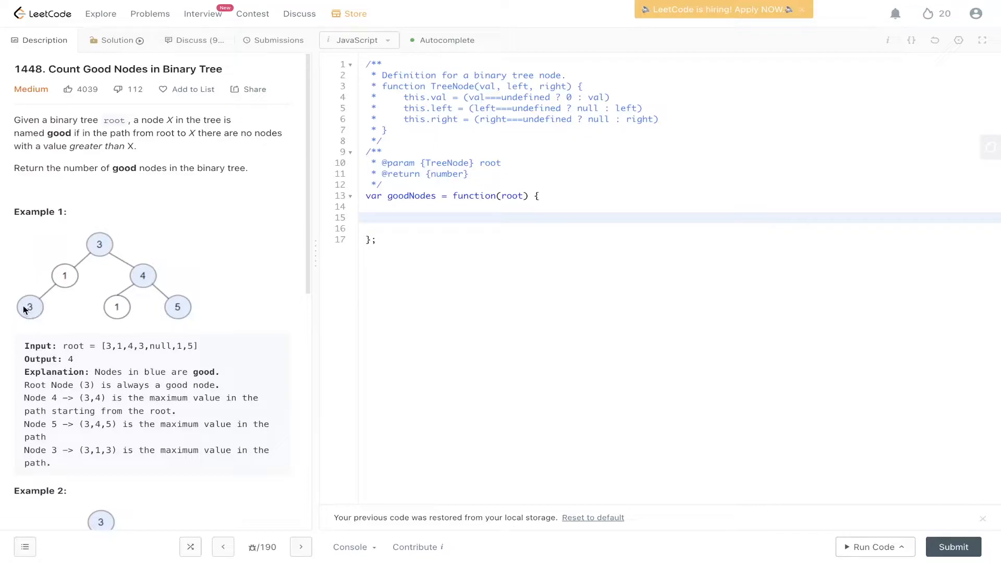
pyautogui.moveTo(35, 316)
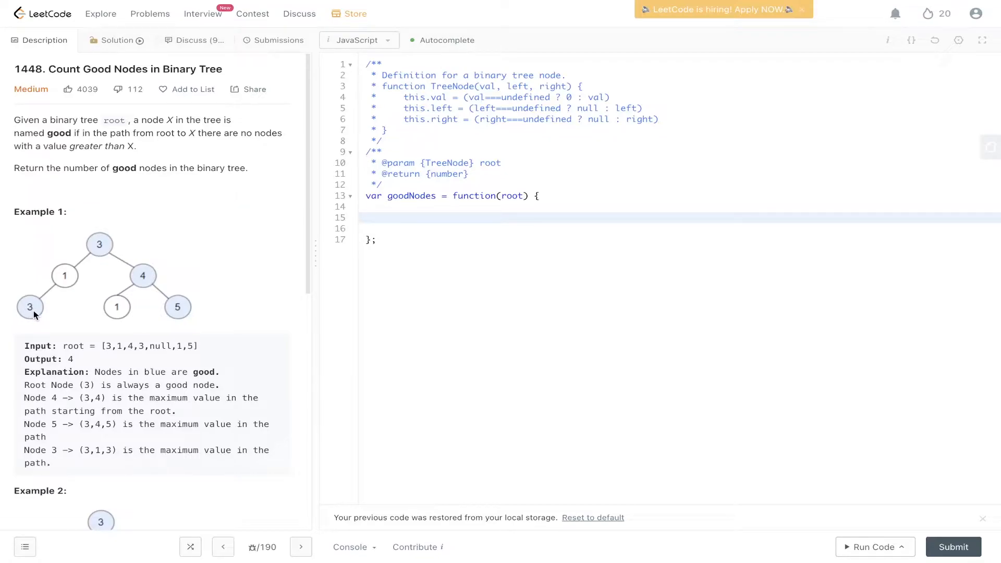
pyautogui.moveTo(107, 242)
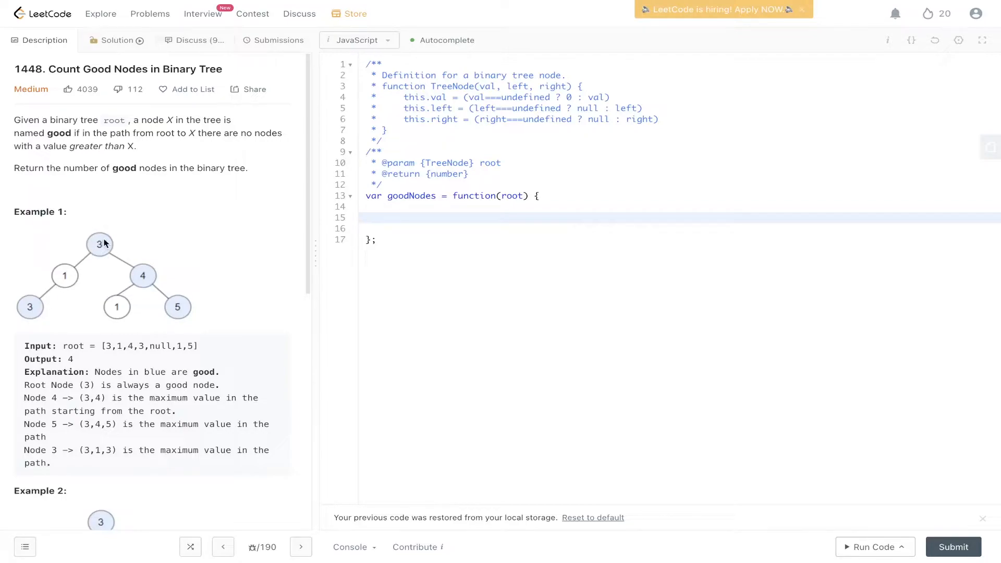
pyautogui.moveTo(148, 284)
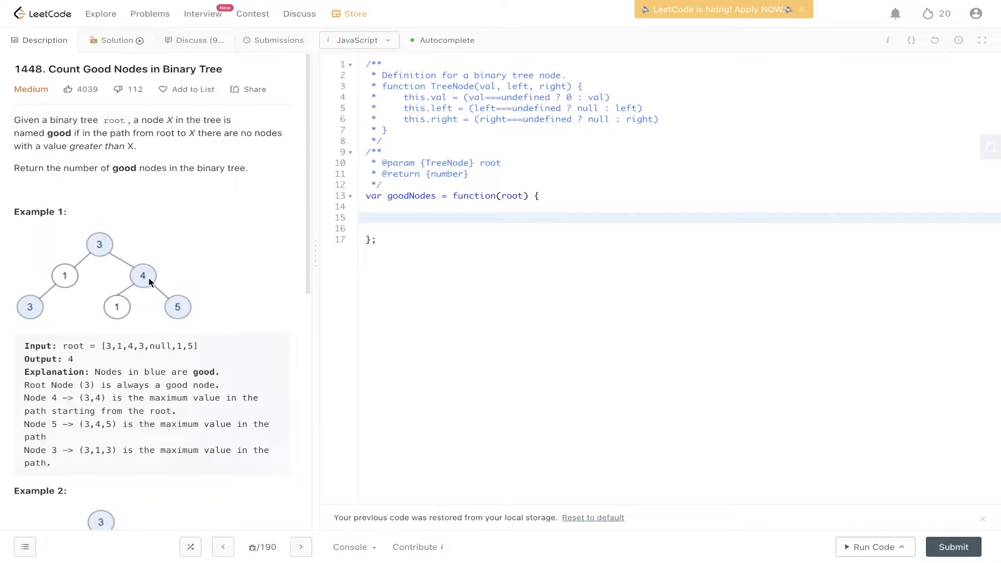
pyautogui.moveTo(100, 244)
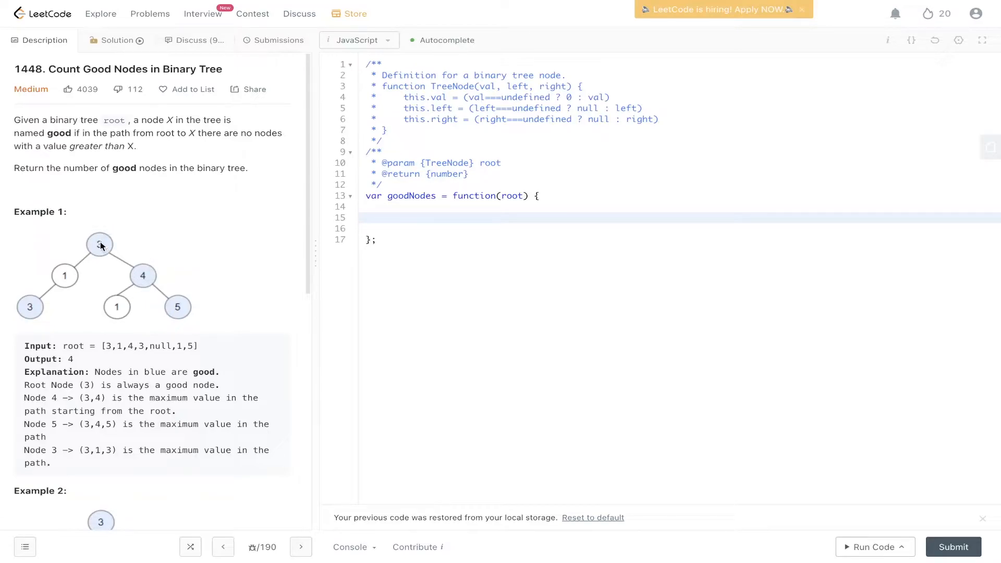
pyautogui.moveTo(117, 311)
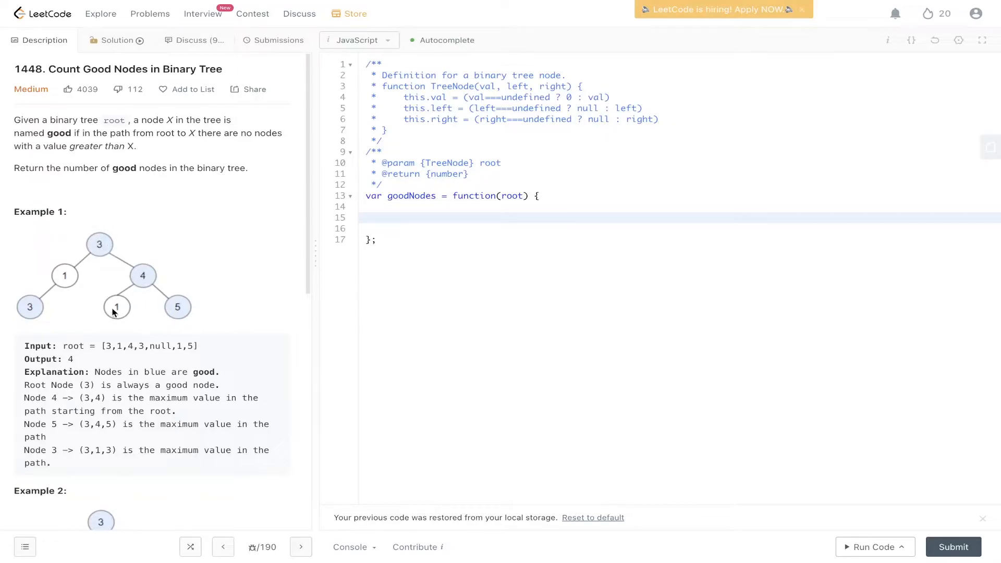
pyautogui.moveTo(142, 276)
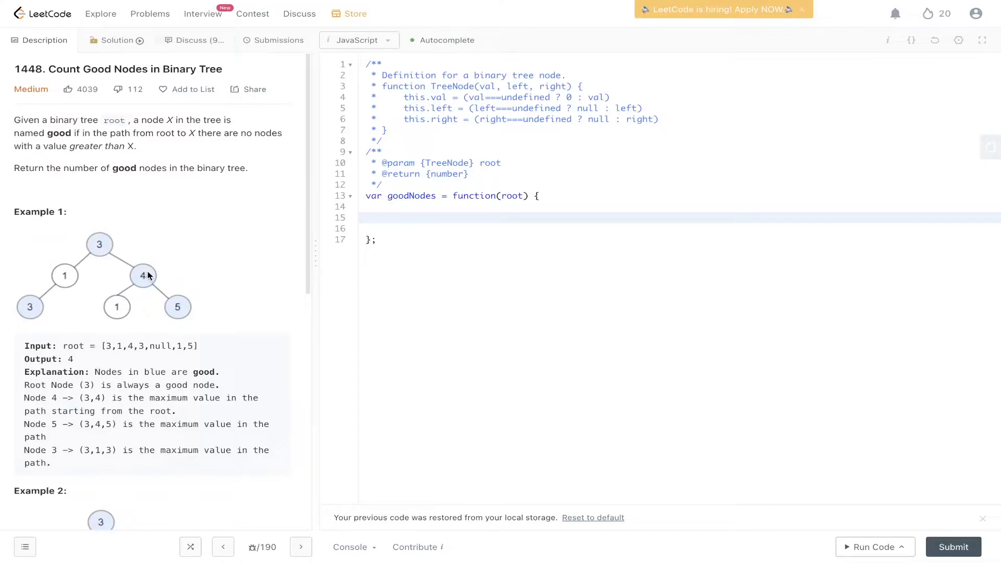
pyautogui.moveTo(127, 307)
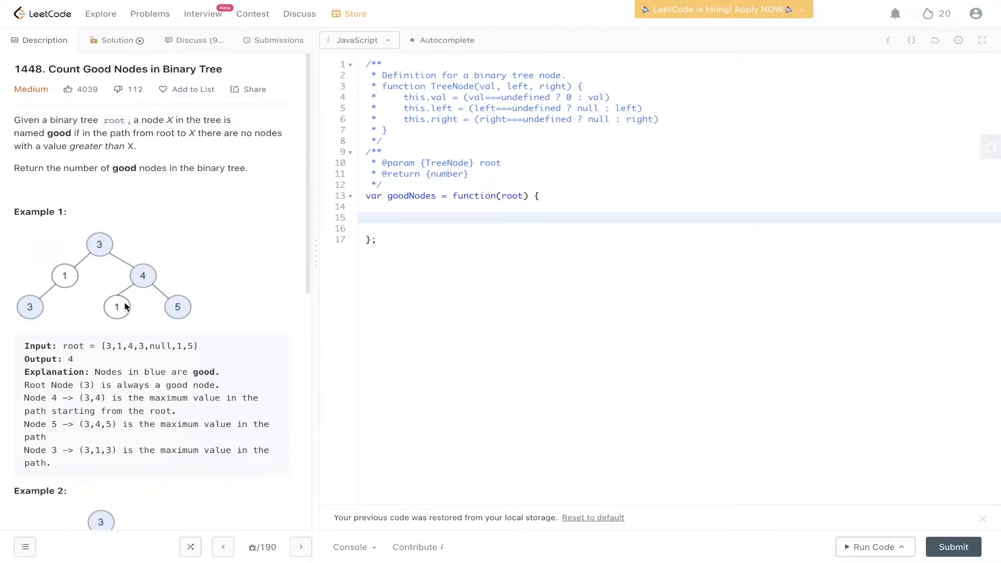
pyautogui.moveTo(177, 301)
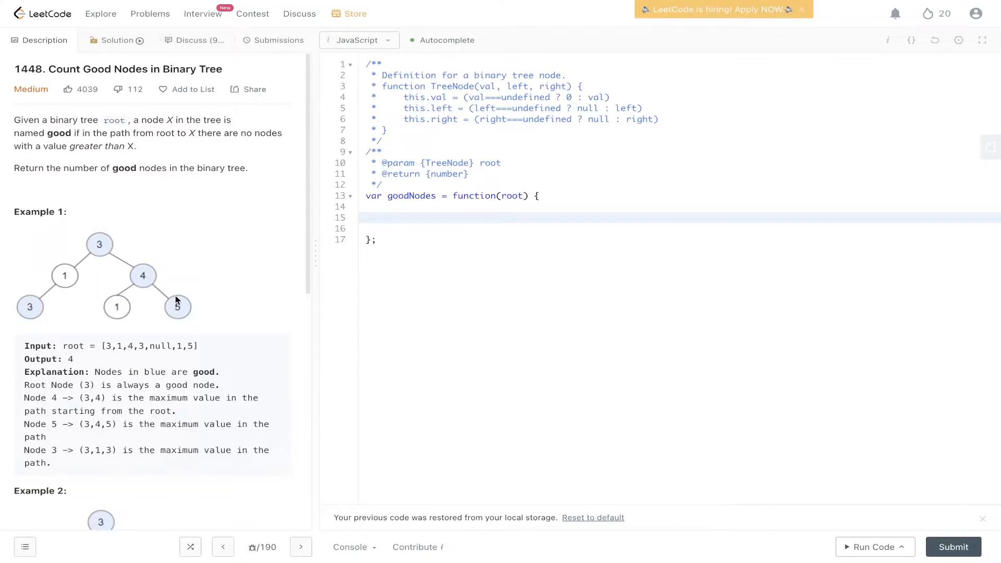
pyautogui.moveTo(154, 291)
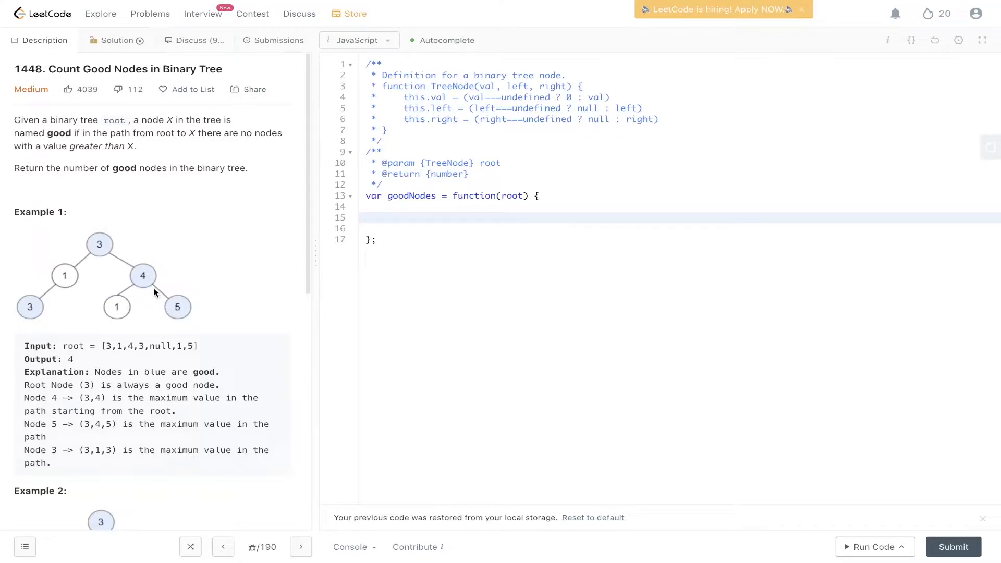
pyautogui.moveTo(182, 312)
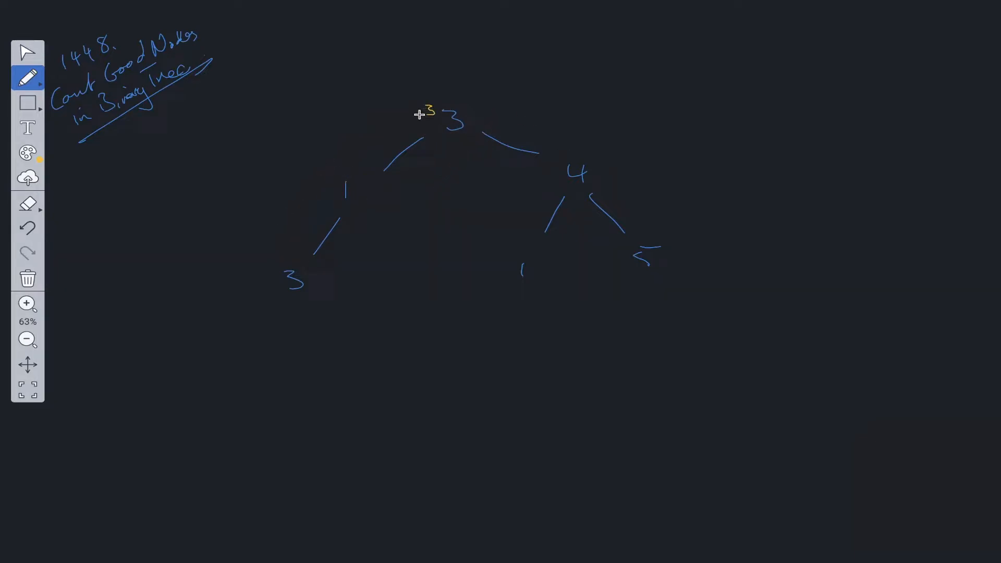
pyautogui.moveTo(399, 185)
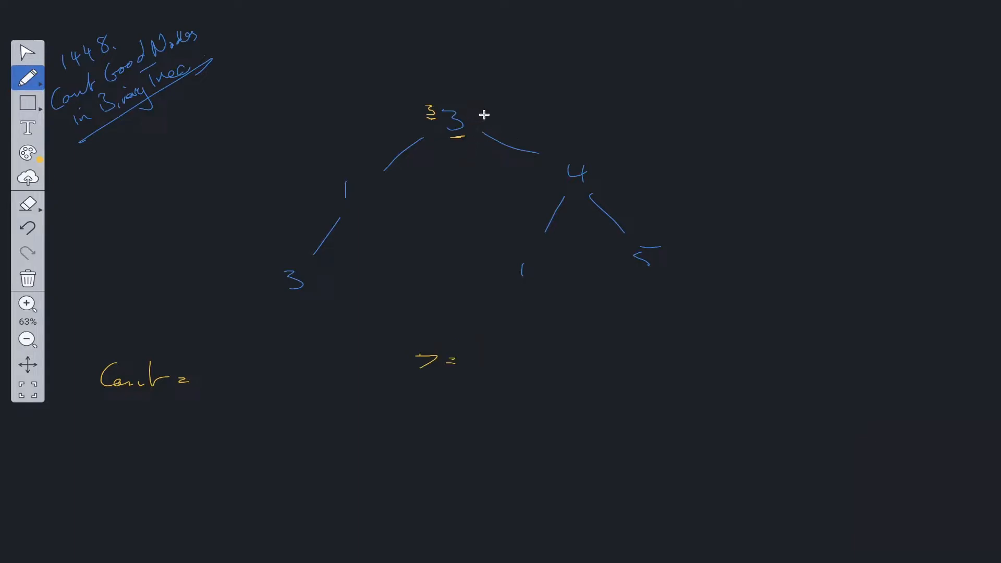
pyautogui.moveTo(460, 159)
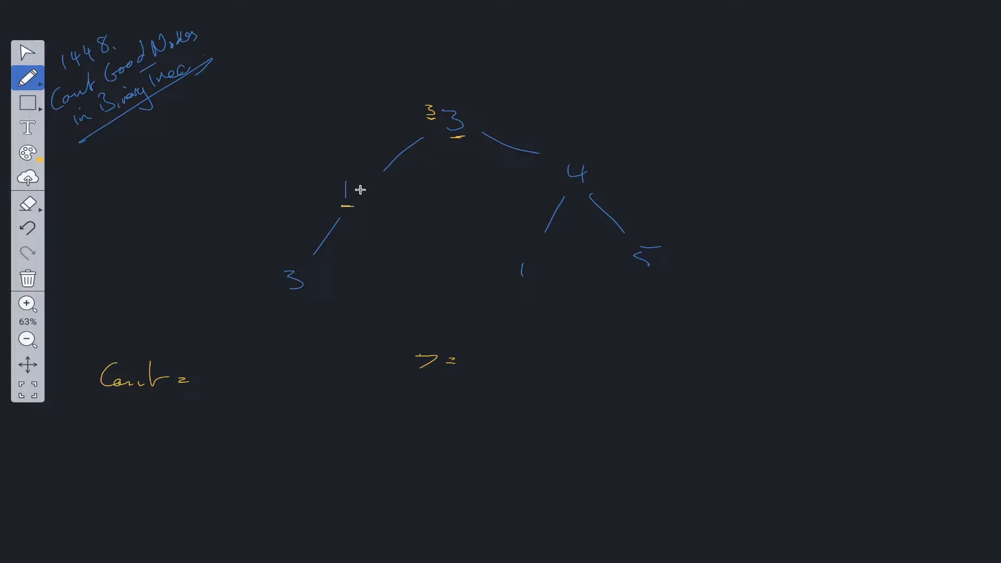
# - Write the running maximum 3 beside node 1 with the yellow pen
pyautogui.moveTo(322, 182); pyautogui.dragTo(332, 173)
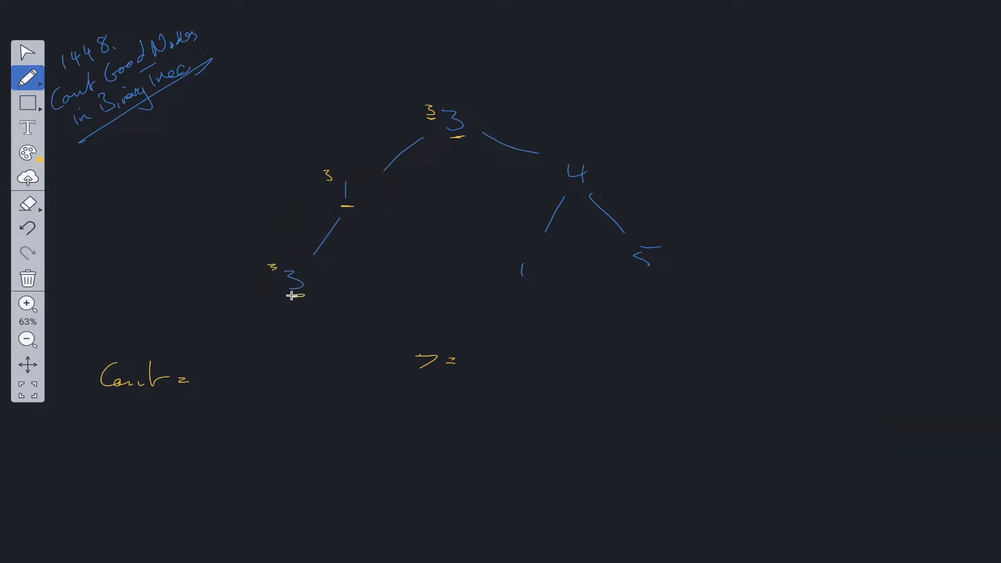
pyautogui.moveTo(298, 296)
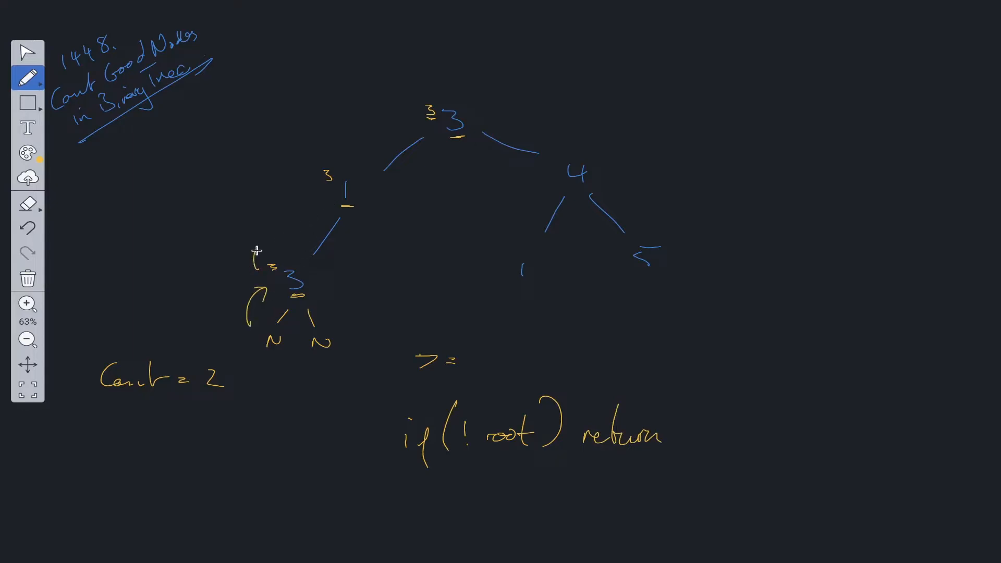
# - Draw return arrows from leaf 3 back up through node 1
pyautogui.moveTo(255, 249); pyautogui.dragTo(306, 204)
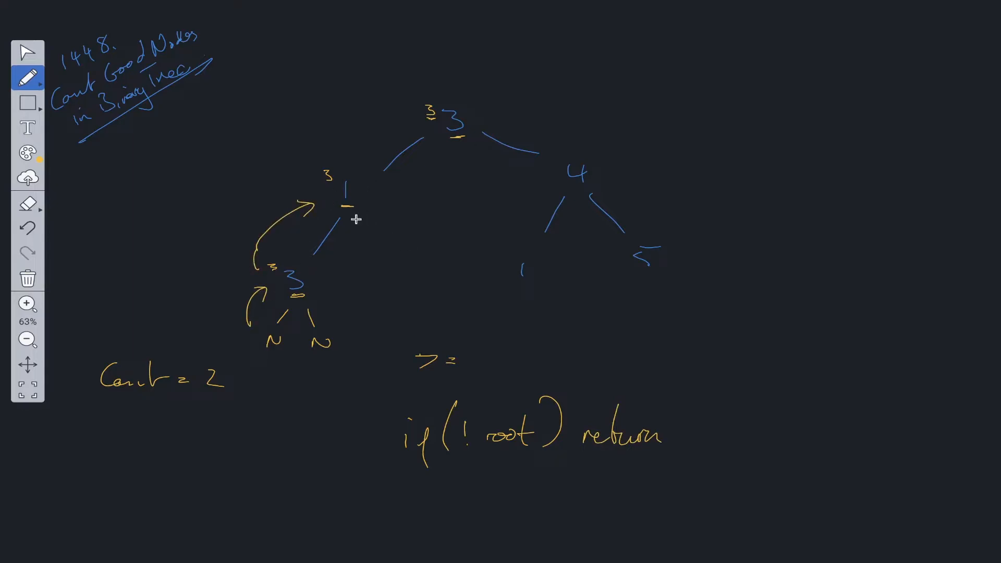
pyautogui.moveTo(307, 192); pyautogui.dragTo(390, 131)
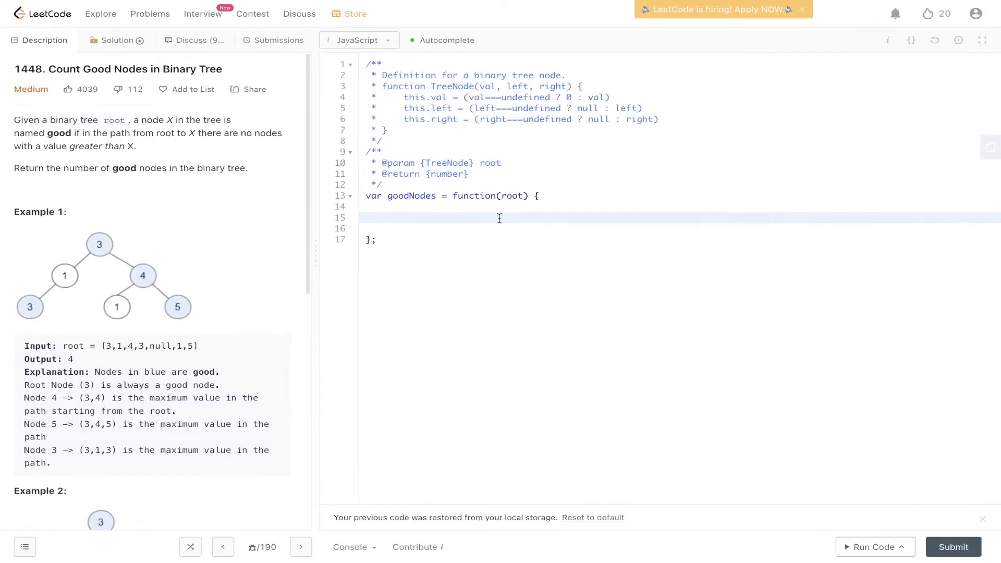
# - Declare let count = 0 and let max = root.val in goodNodes
pyautogui.write('let co')
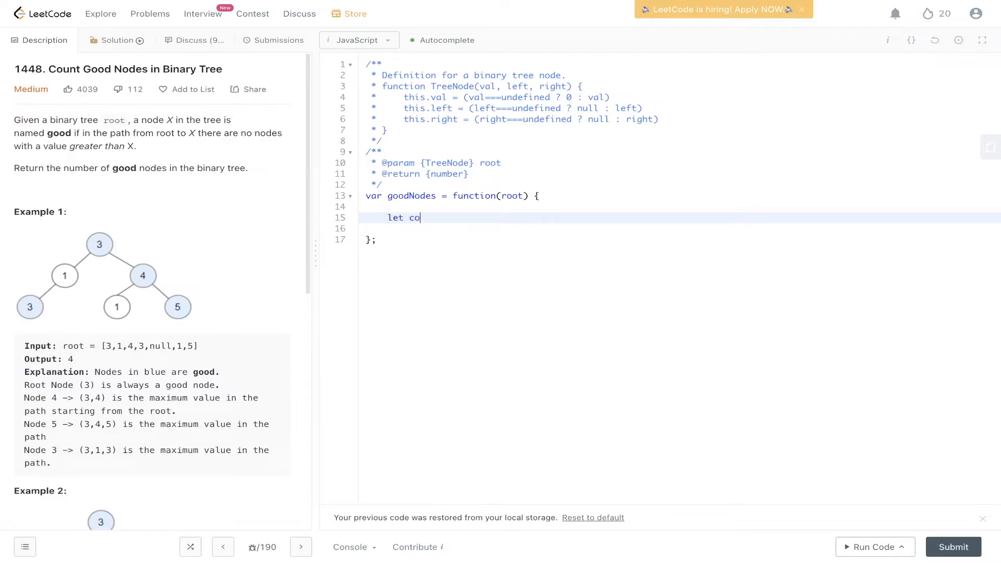
pyautogui.write('unt = 0;')
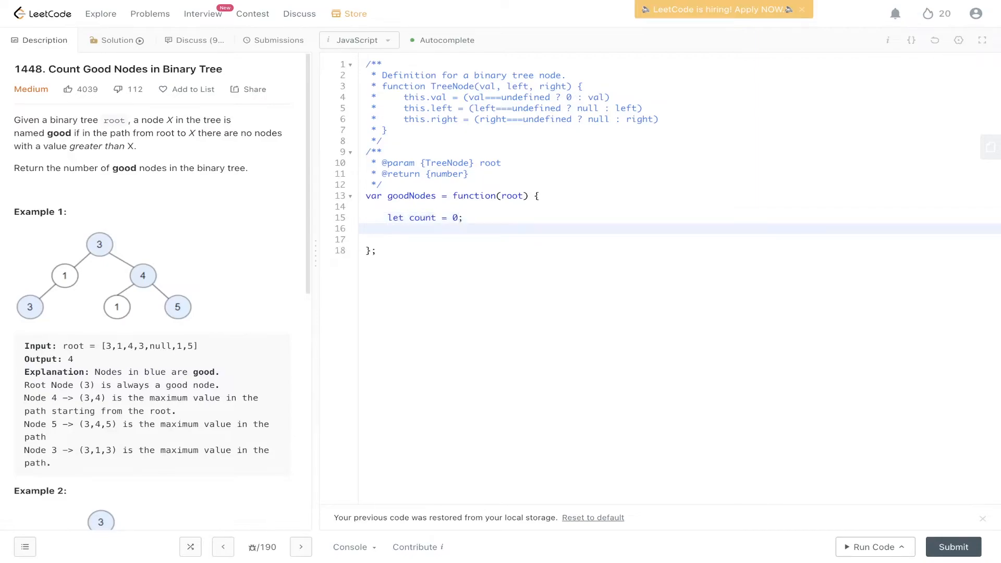
pyautogui.write('let max =')
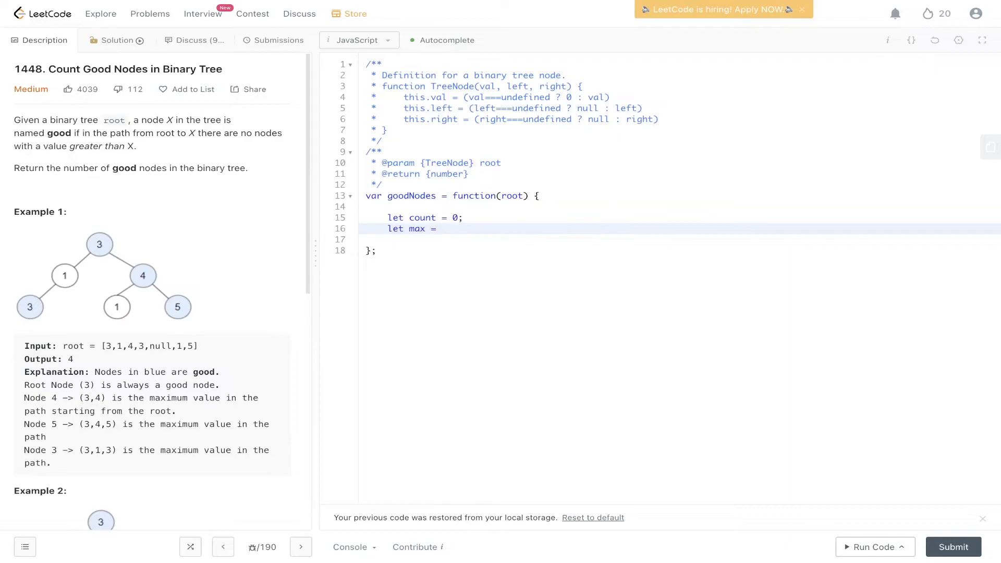
pyautogui.write('root.val;')
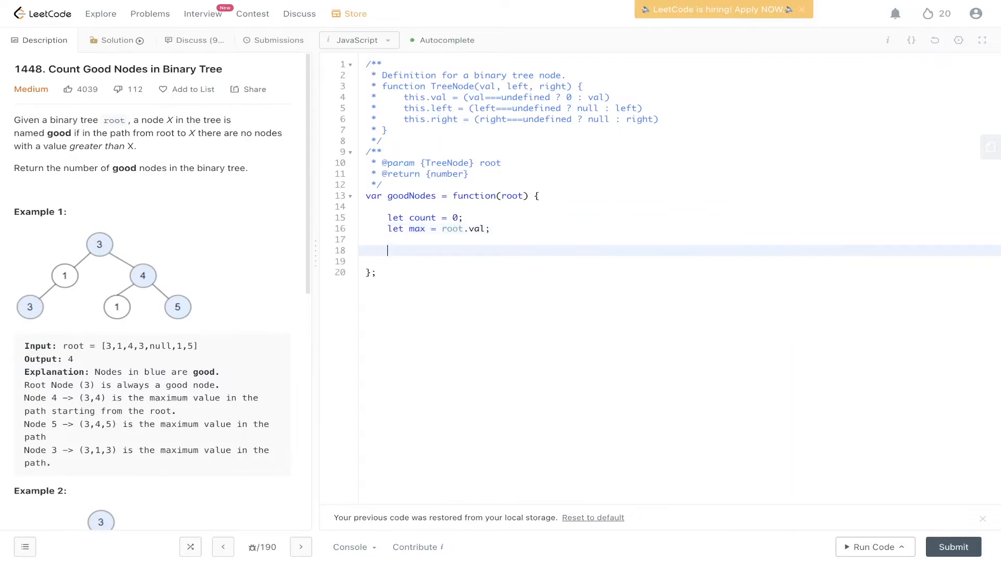
# - Define an empty dfs(root, max) helper and call dfs(root, max)
pyautogui.write('function')
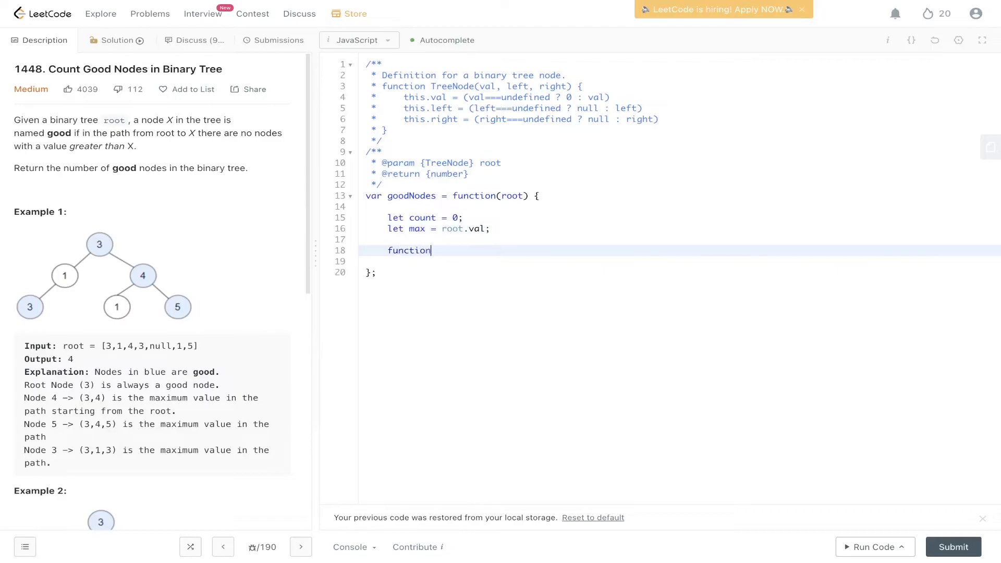
pyautogui.write('dfs()')
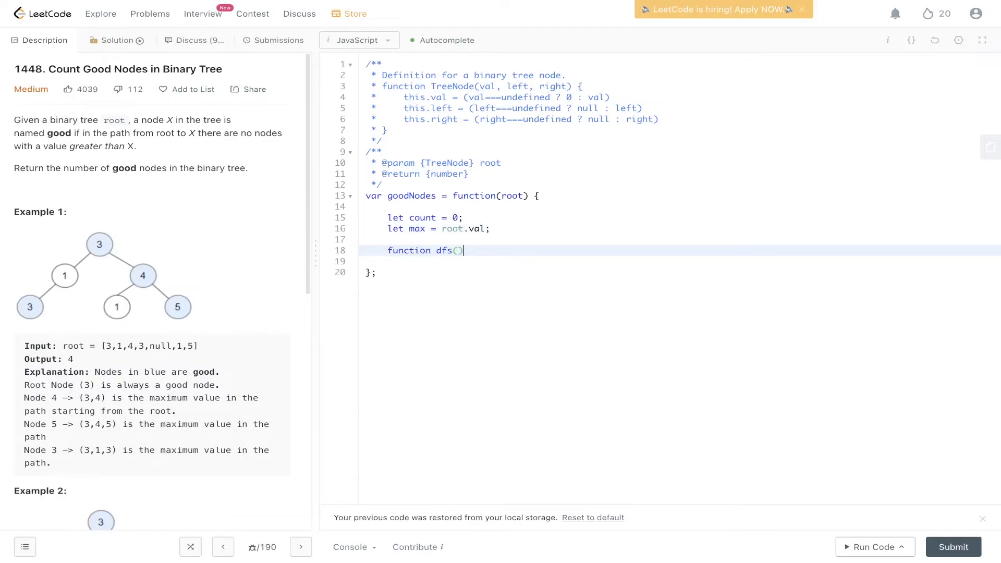
pyautogui.write('{')
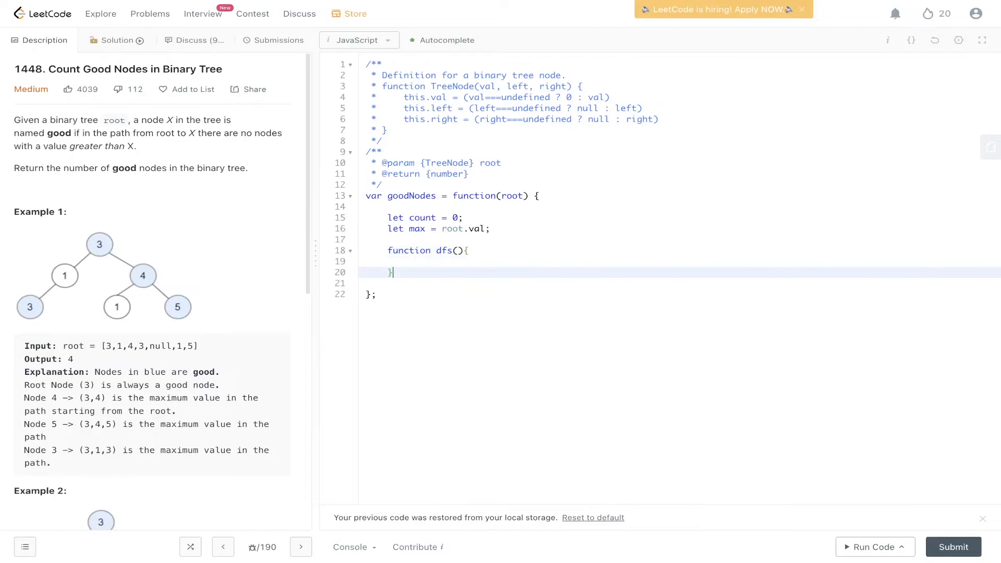
pyautogui.write('dfs(root, max')
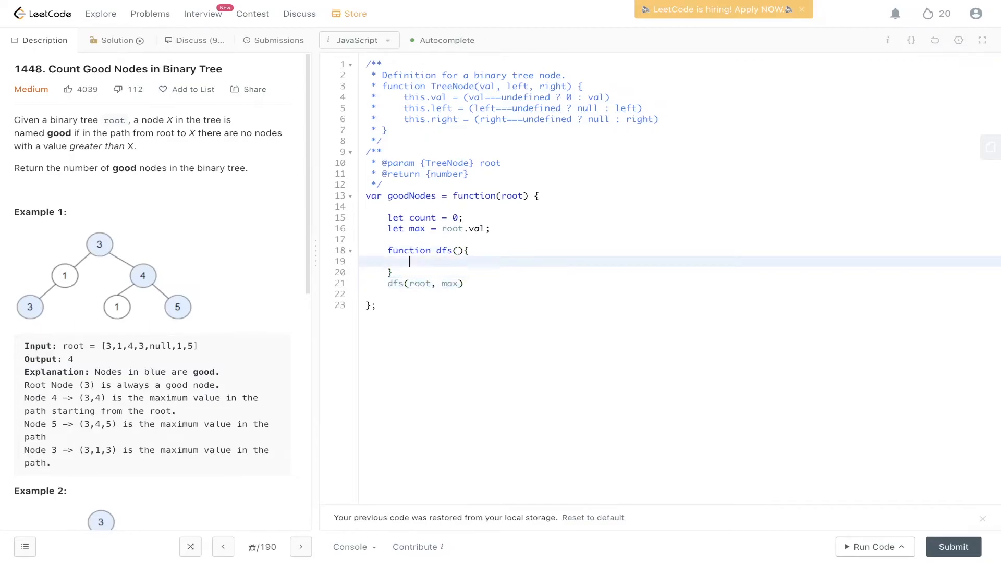
pyautogui.write('root, max')
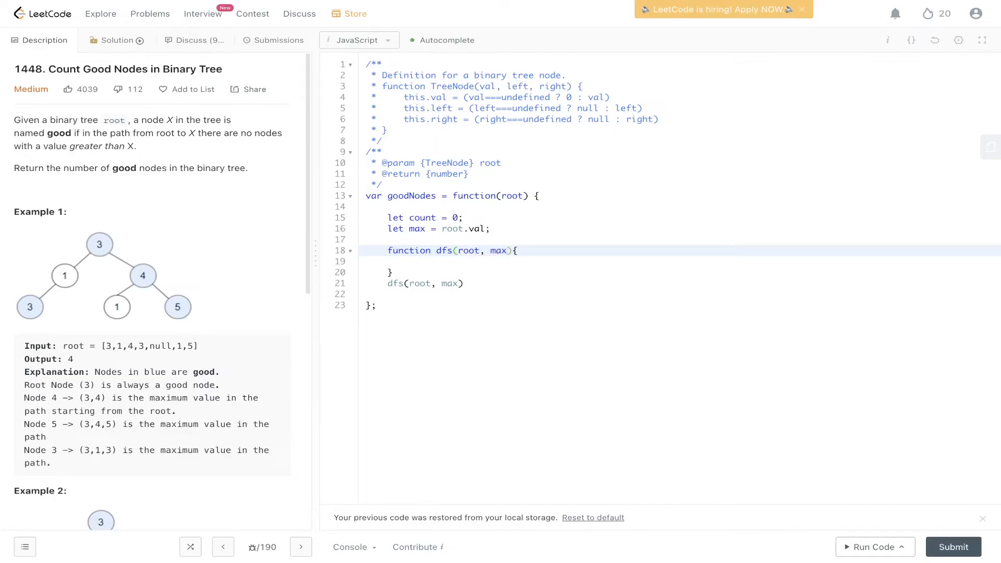
pyautogui.press('enter')
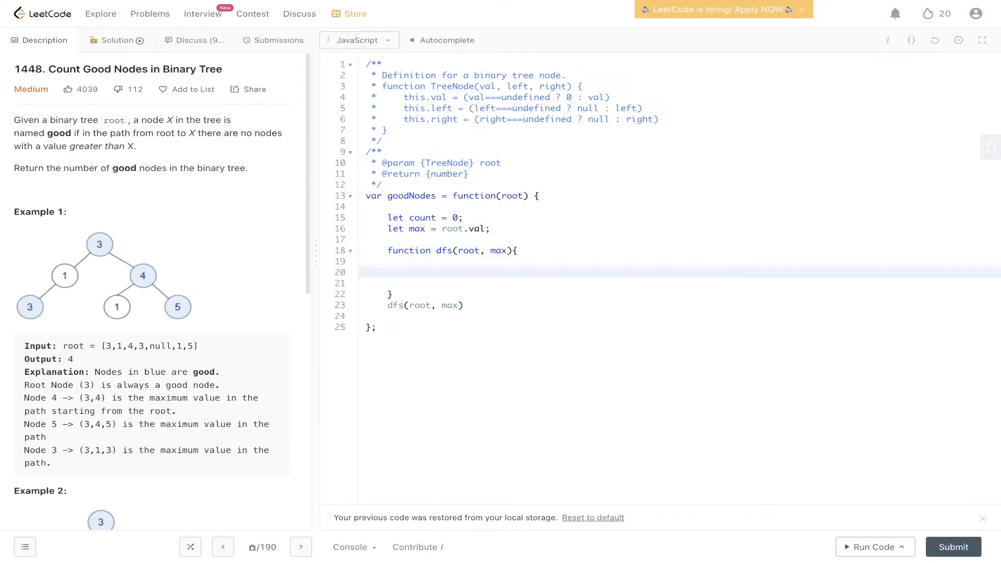
# - Add the base case if(root === null) return; to dfs
pyautogui.write('if(root )')
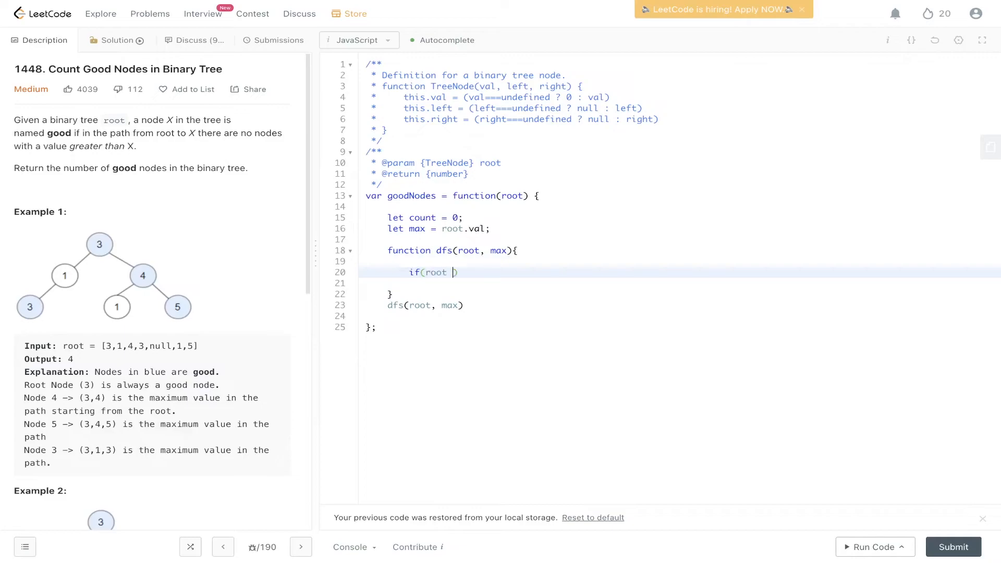
pyautogui.write('=== n')
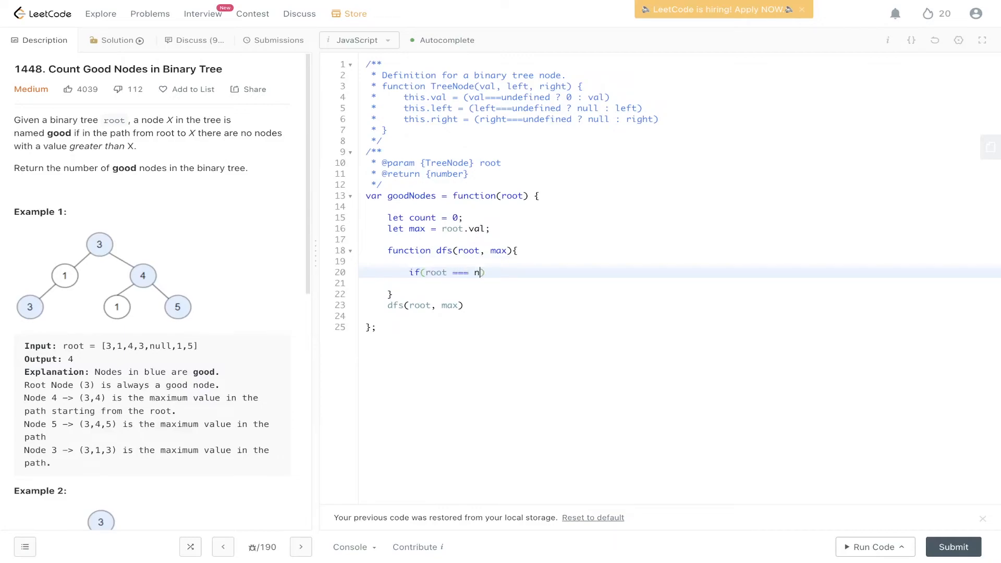
pyautogui.write('ull) return;')
pyautogui.write('if(r')
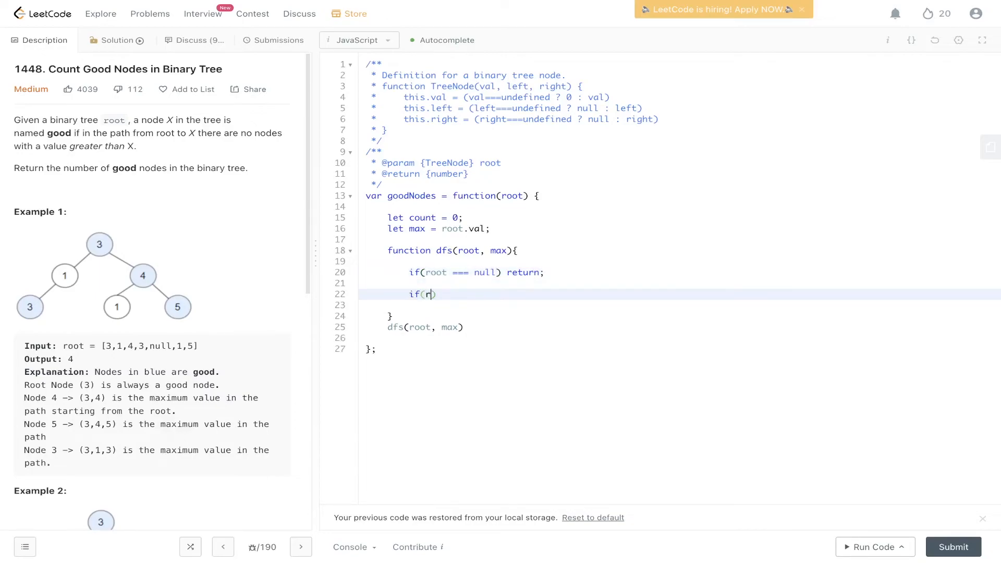
# - When root.val >= max, set max = Math.max(max, root.val) and increment count
pyautogui.write('oot.val >=')
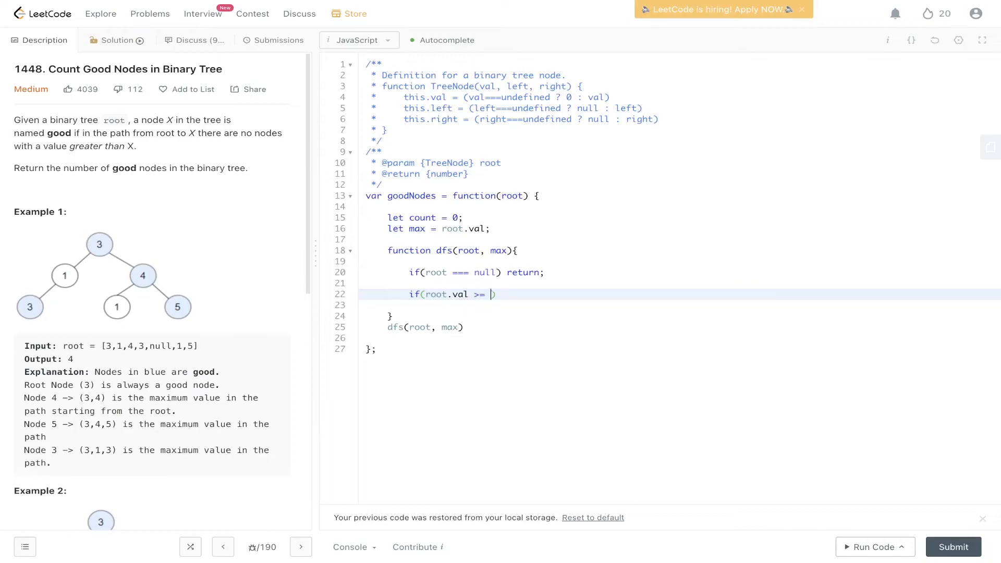
pyautogui.write('max){')
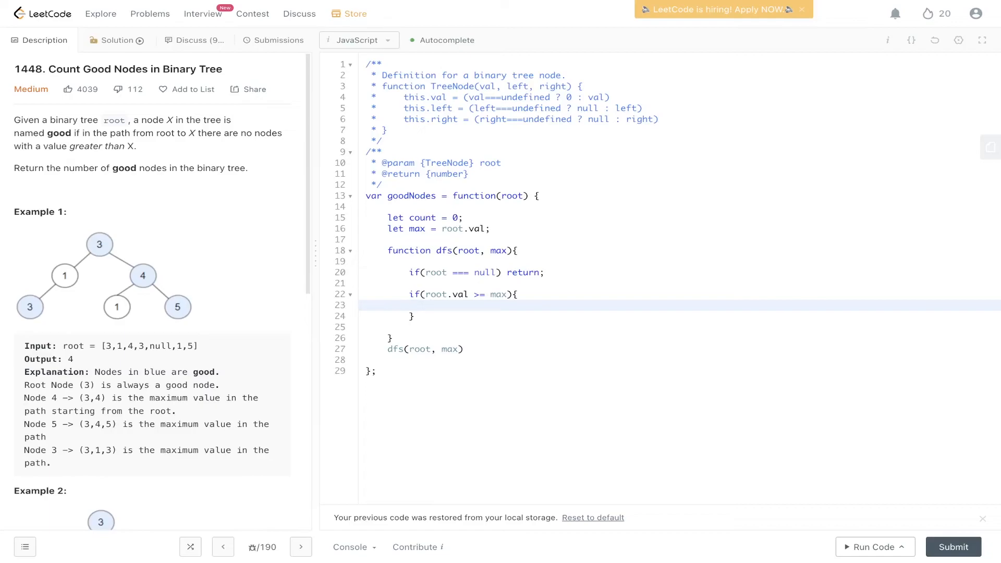
pyautogui.write('max = Math')
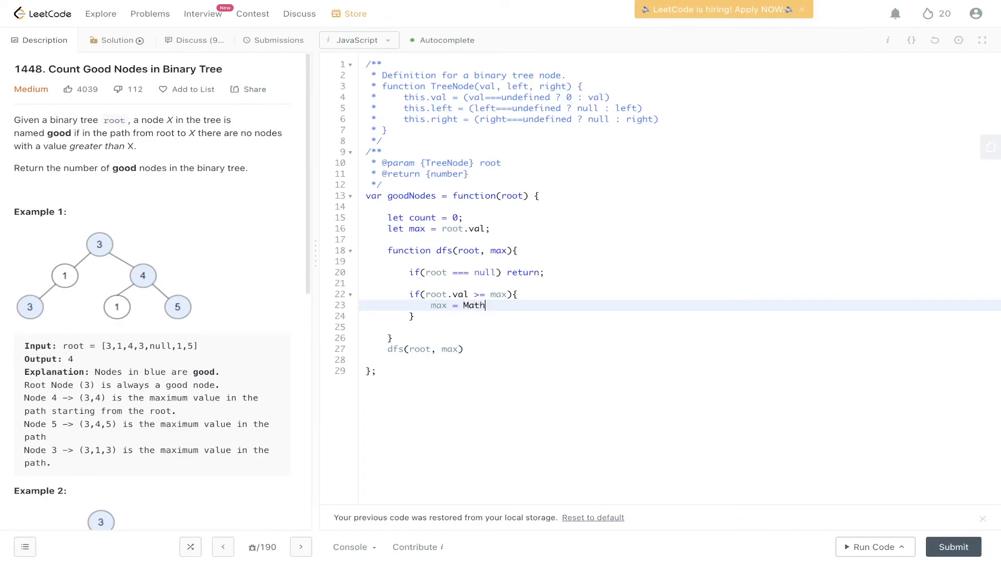
pyautogui.write('.max(max, )')
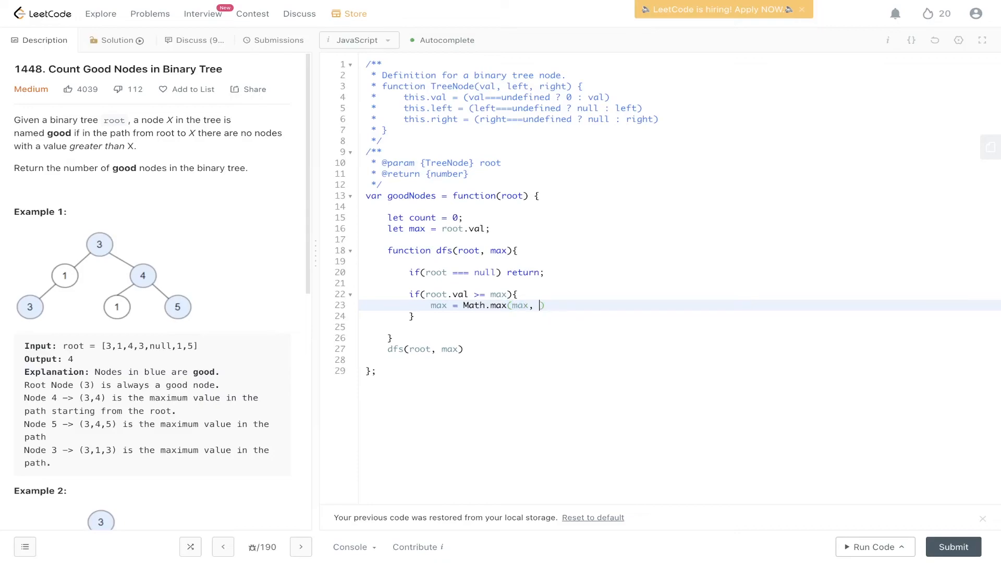
pyautogui.write('root.val);')
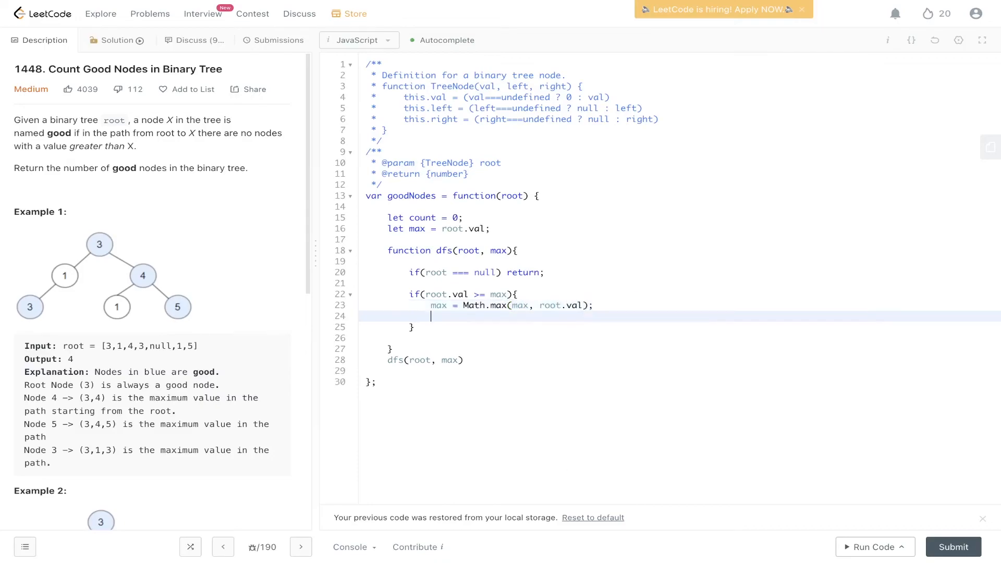
pyautogui.write('count++;')
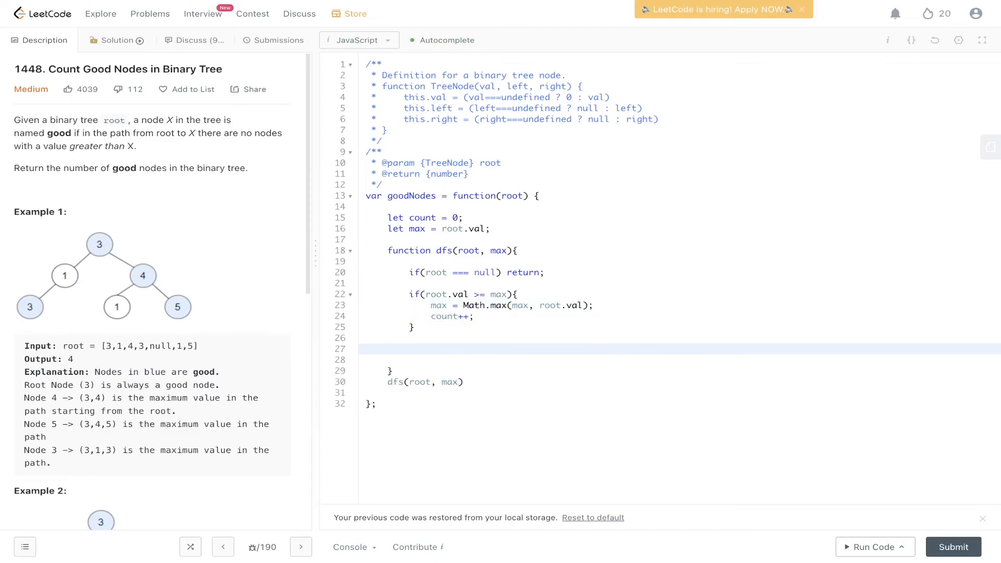
# - Recurse dfs on root.left and root.right with max, then submit for a 192 ms Success
pyautogui.write('dfs()')
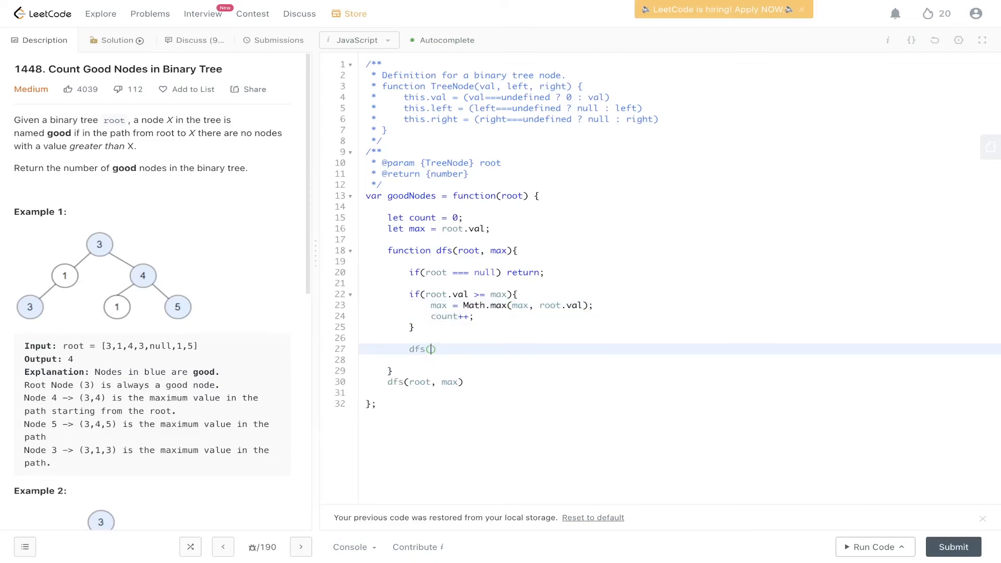
pyautogui.write('root')
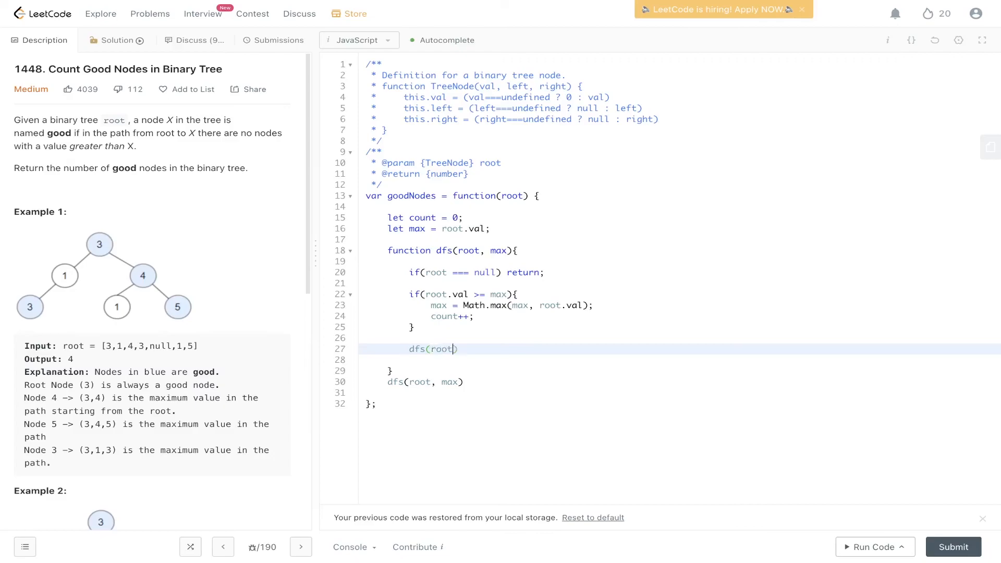
pyautogui.write('.left, max')
pyautogui.write('dfs(root.')
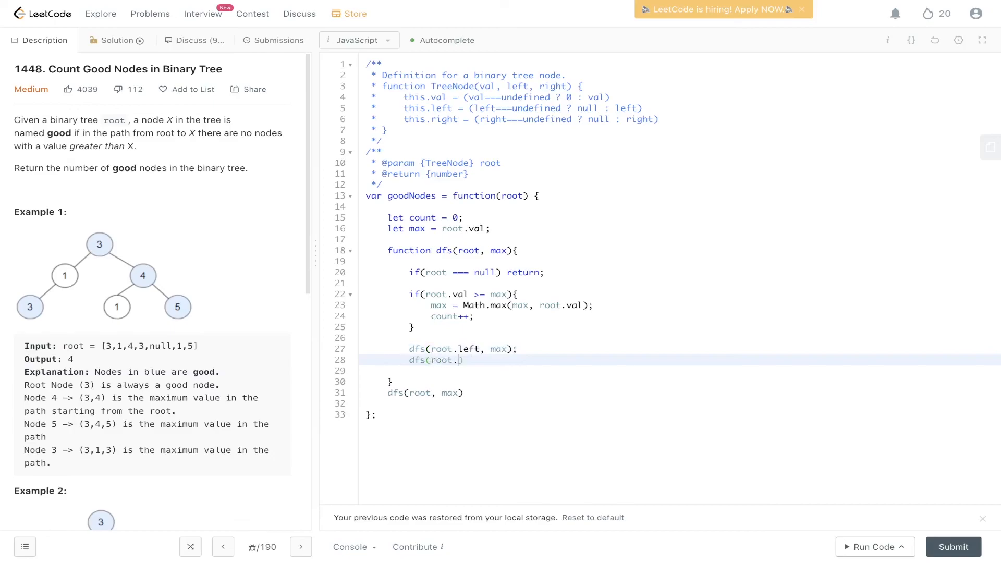
pyautogui.write('right, max);')
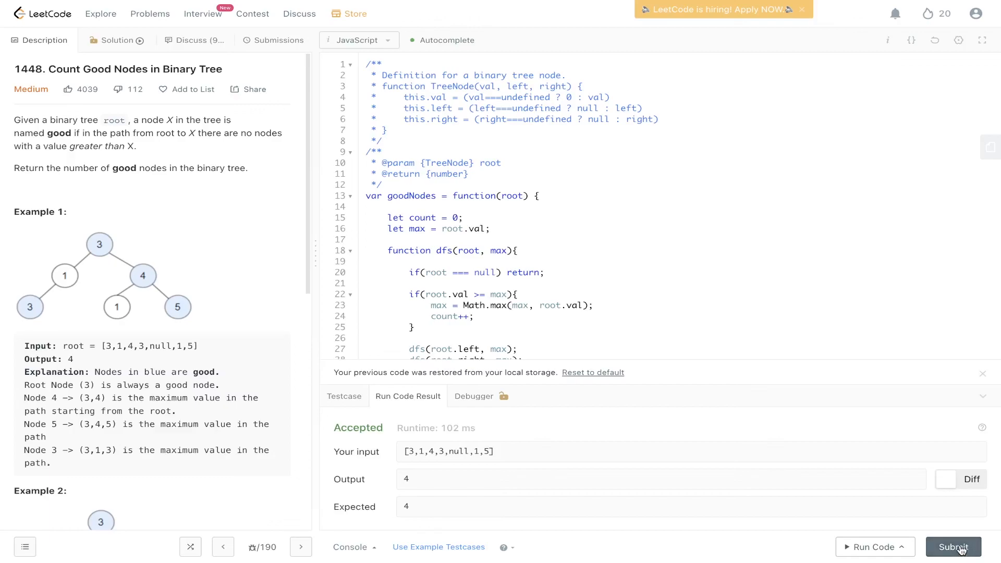
pyautogui.click(953, 546)
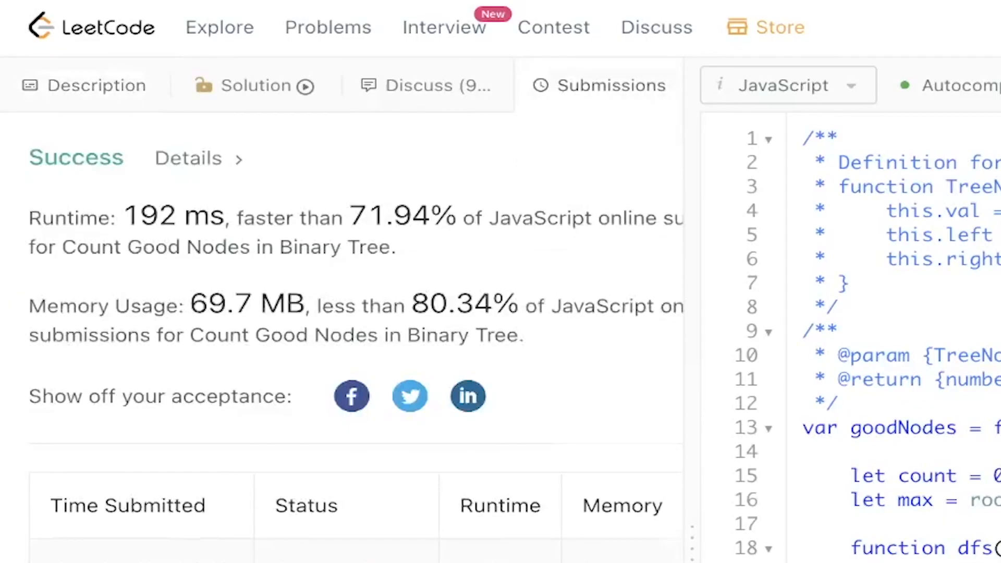